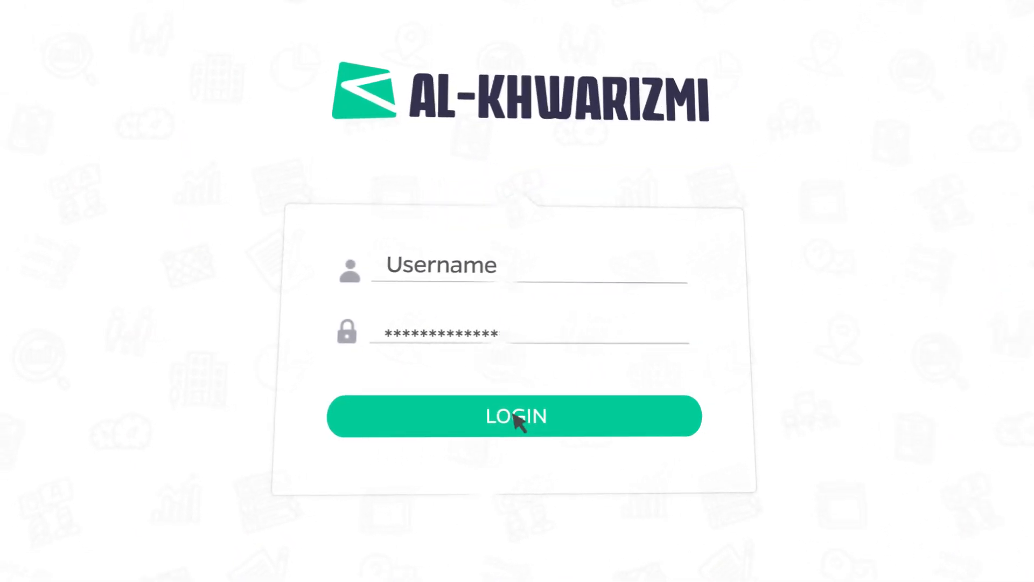
Sign in and bring up the Population Census survey's Building page in the builder.
left_click(516, 416)
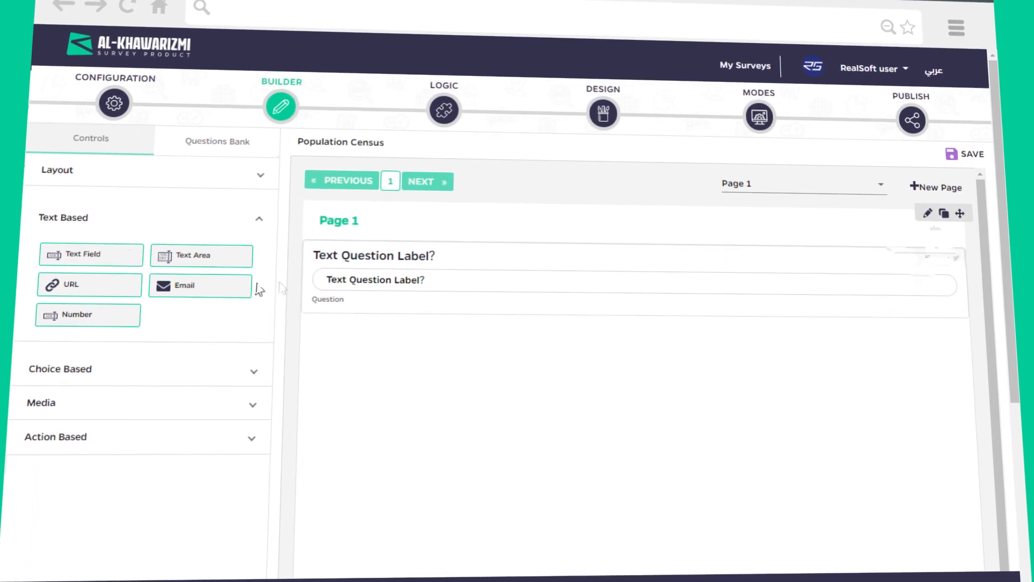
left_click_drag(87, 315, 426, 358)
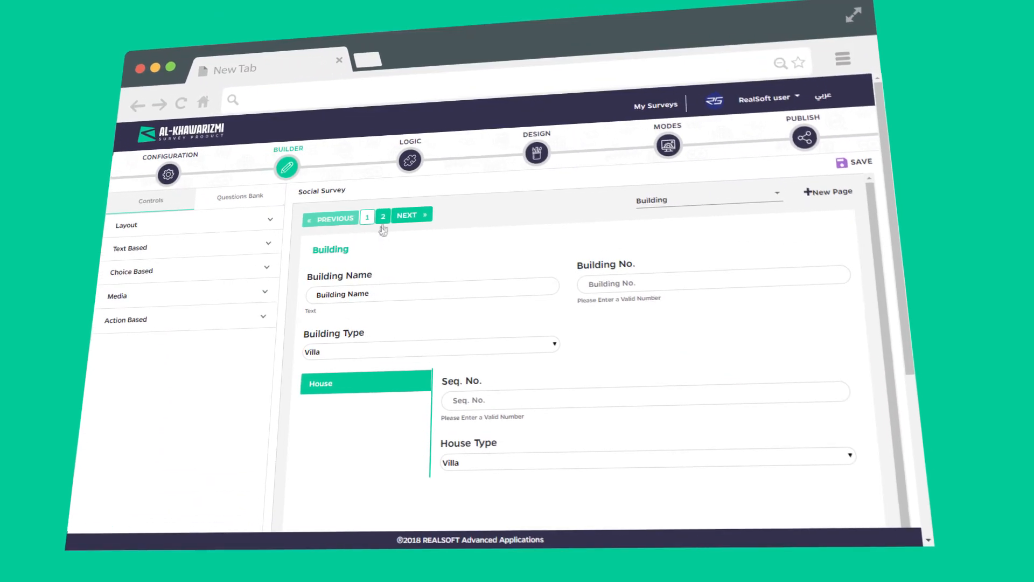
Show page 2, the Family page, with its Member's Details table.
left_click(383, 216)
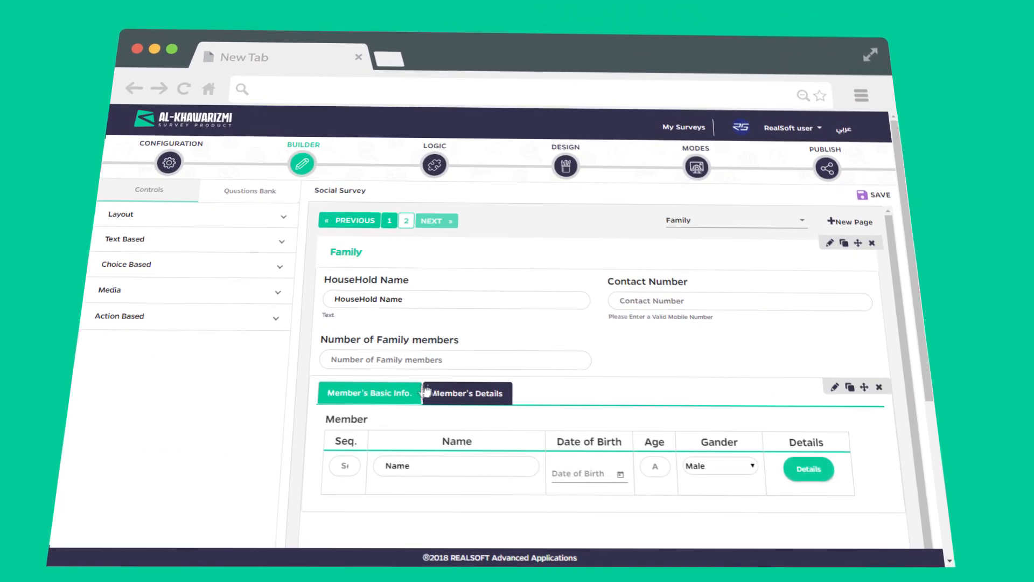
left_click(465, 392)
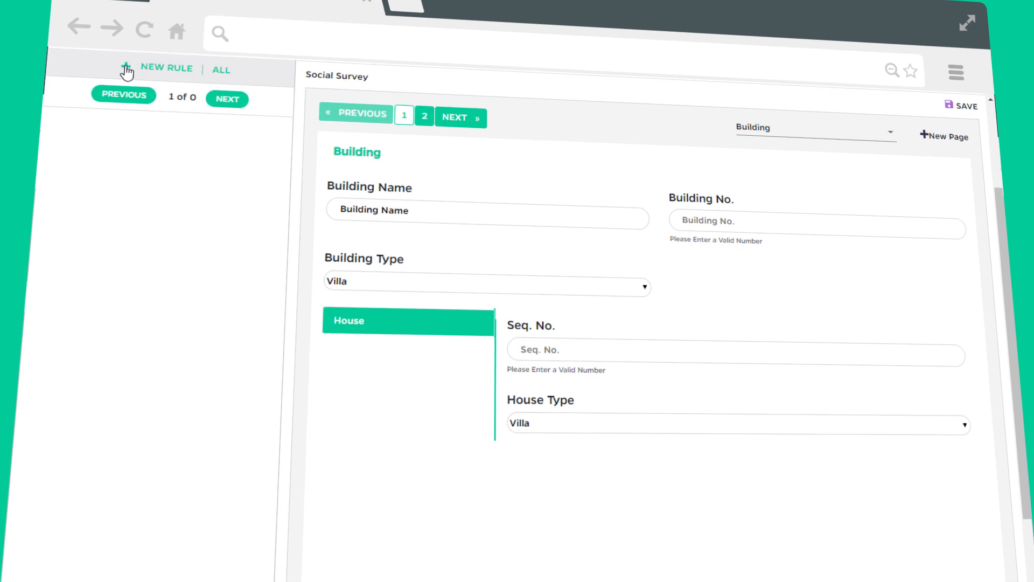
Create a new logic rule with two Building Name conditions joined by And.
left_click(165, 69)
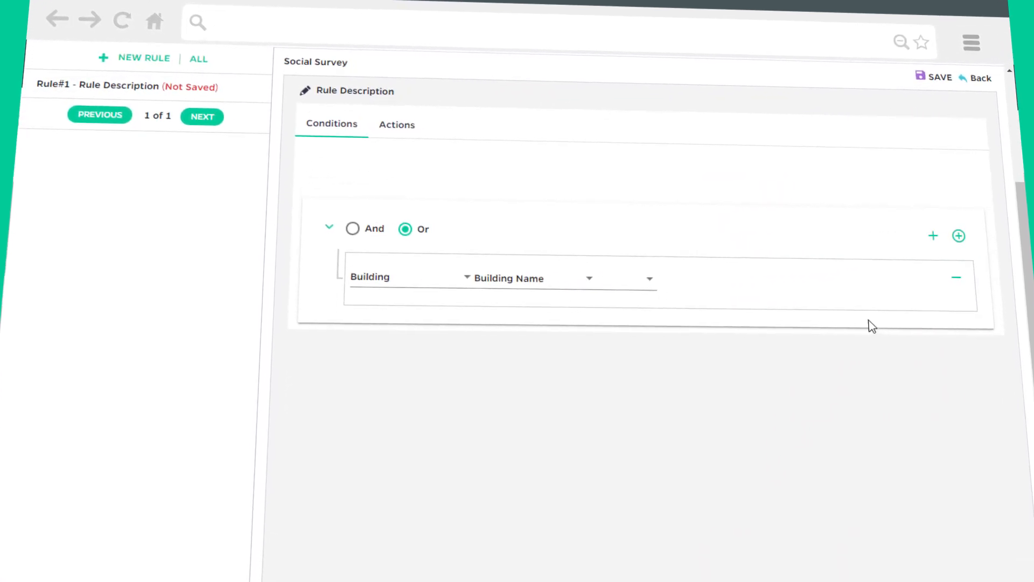
left_click(932, 236)
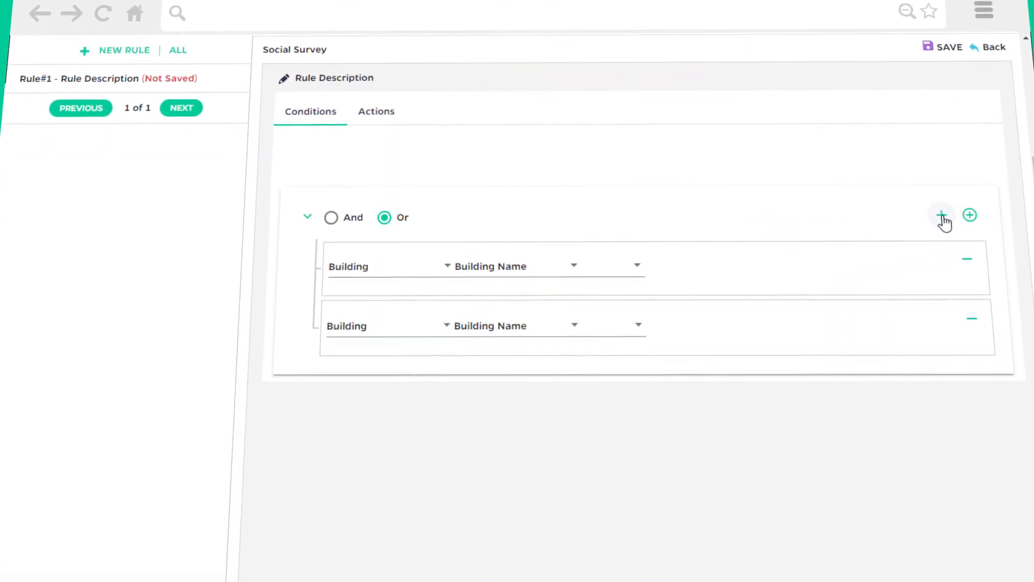
left_click(330, 216)
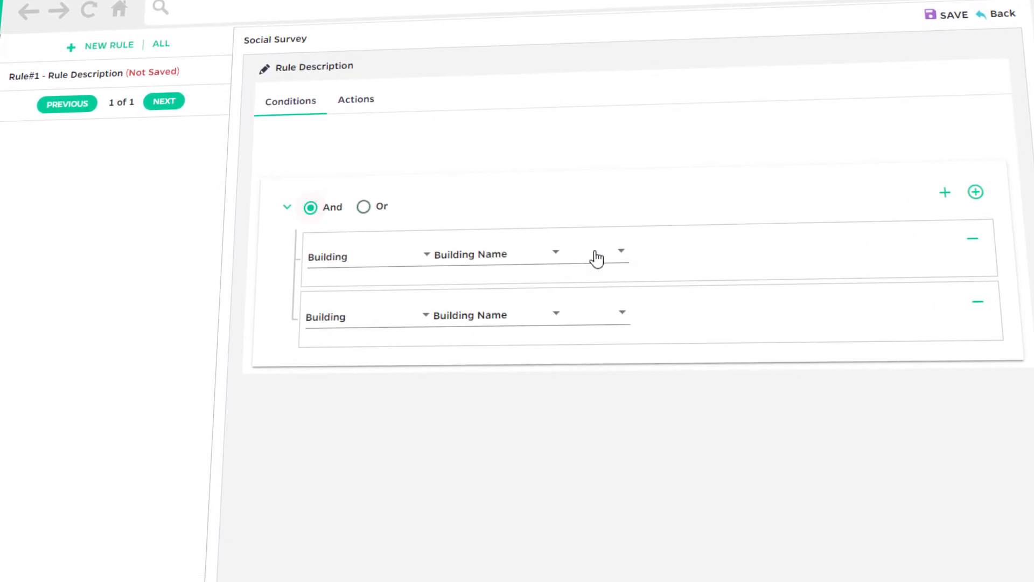
Return to My Surveys and show the survey breakdown by collection mode.
left_click(976, 192)
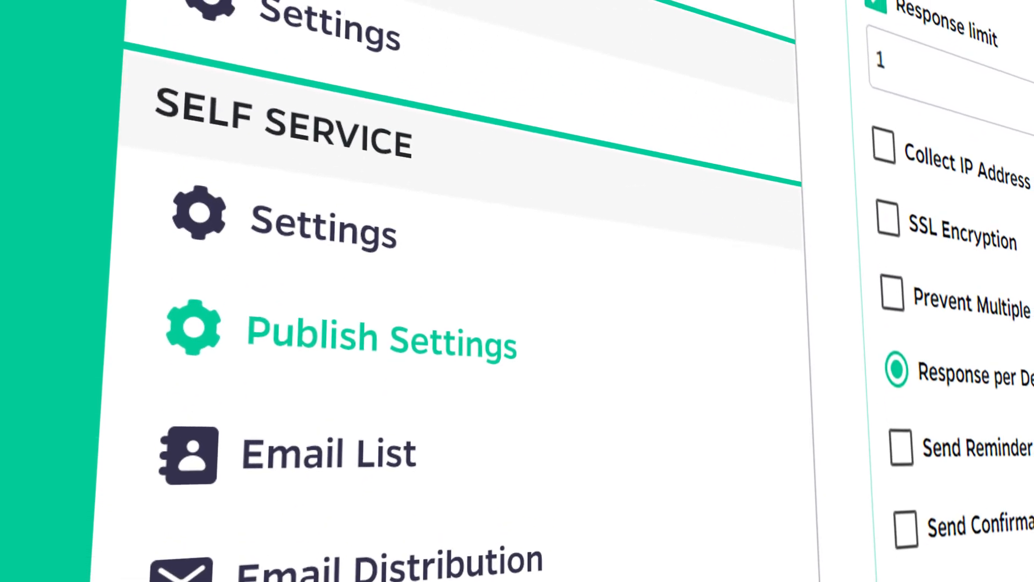
scroll("down", 3)
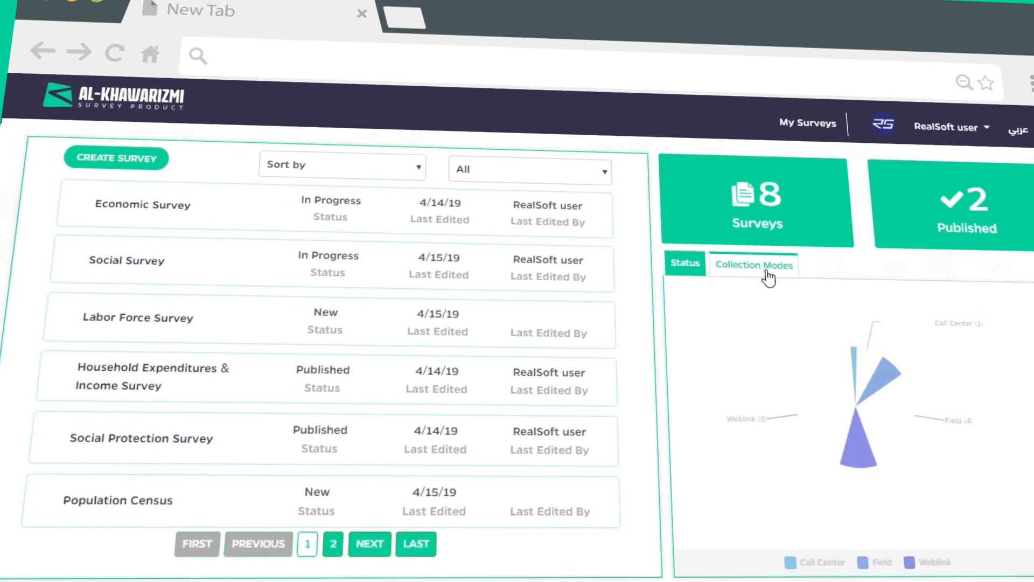
left_click(753, 265)
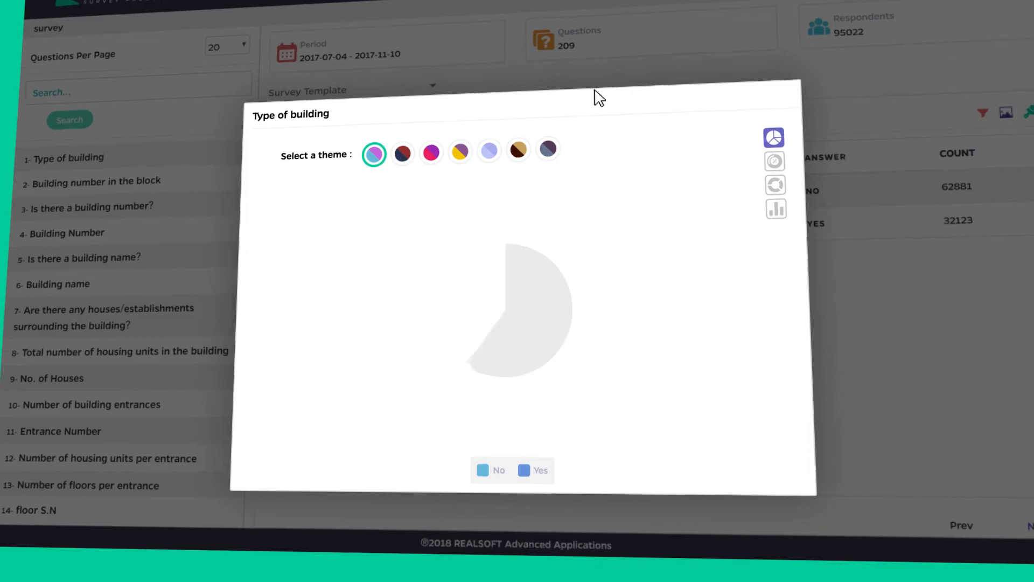
Show Type of building answers as a donut chart: No 62881, Yes 32123.
left_click(773, 166)
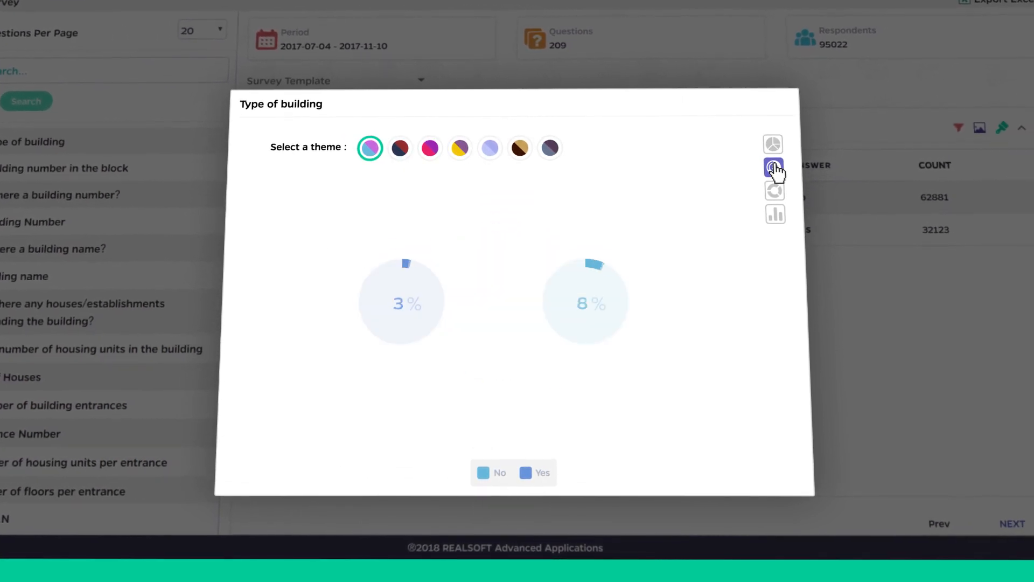
left_click(774, 167)
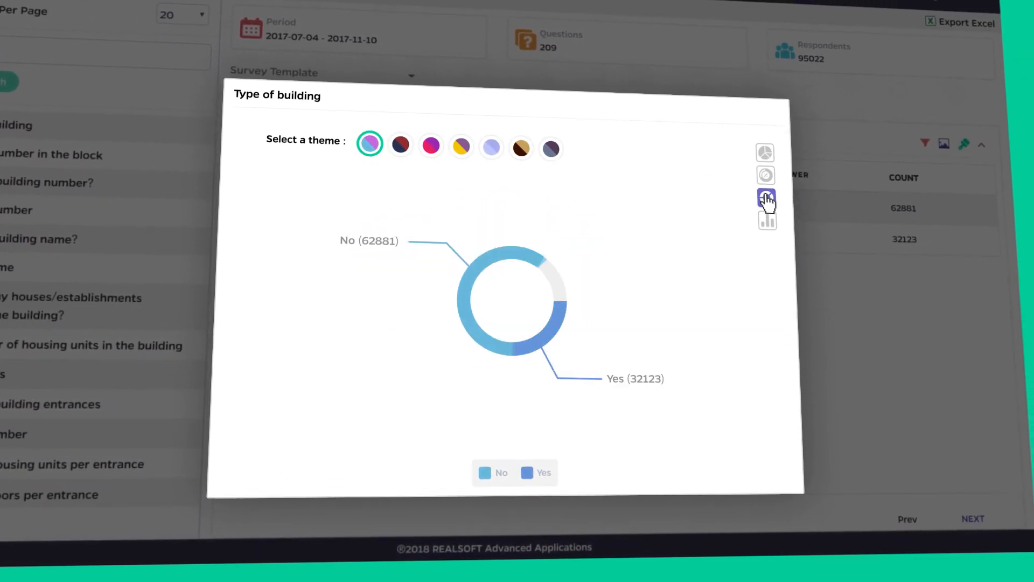